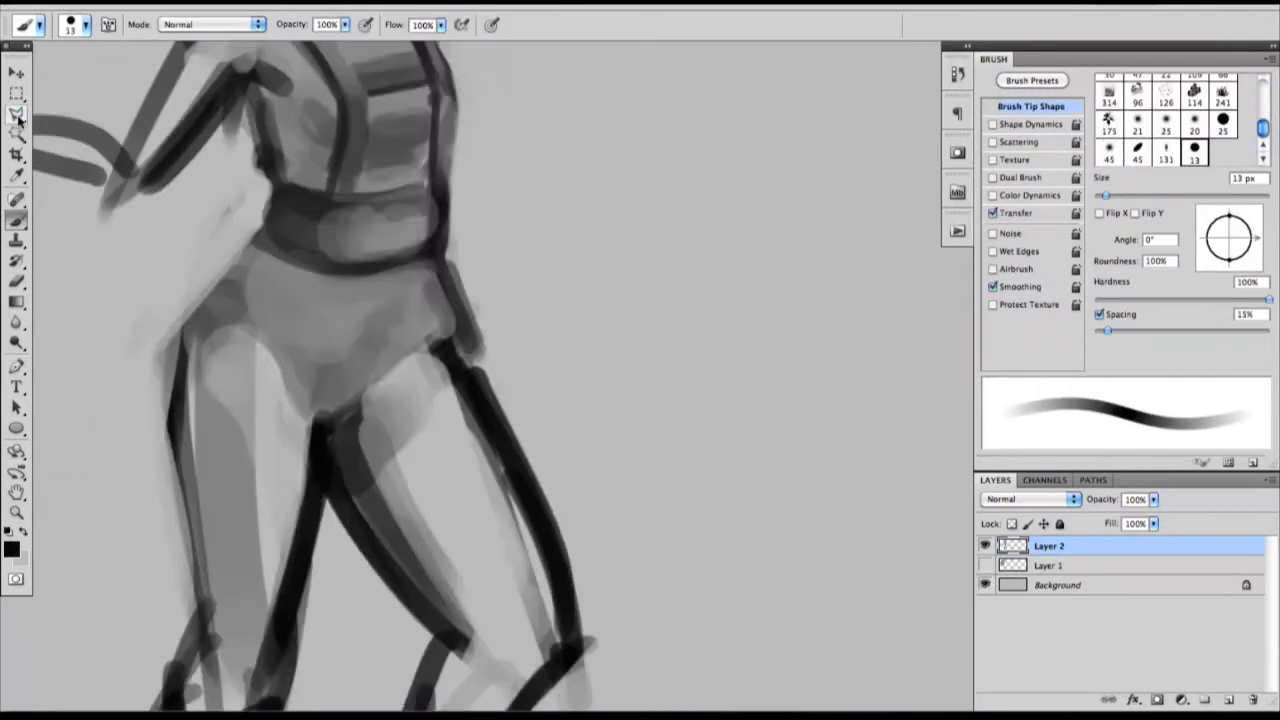
Step: On Layer 2, paint the second character's head, chest armor and headphones, and rough in her weapon
right_click(385, 262)
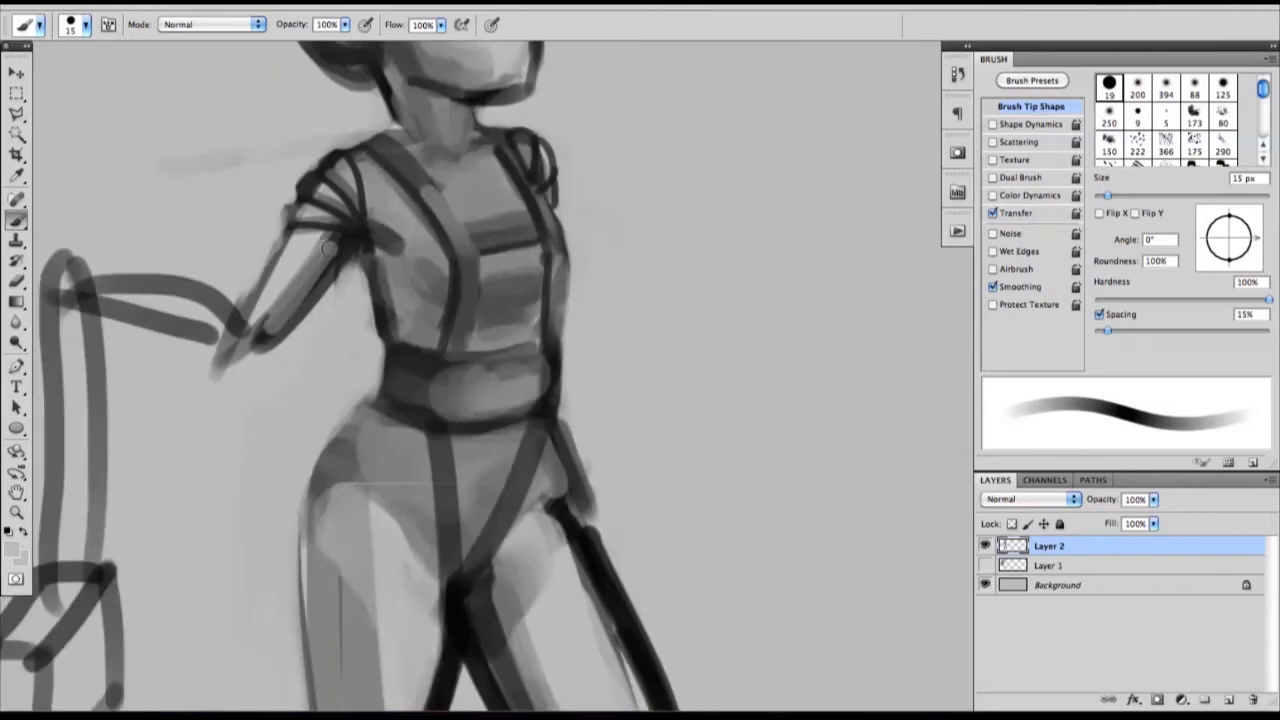
click(90, 24)
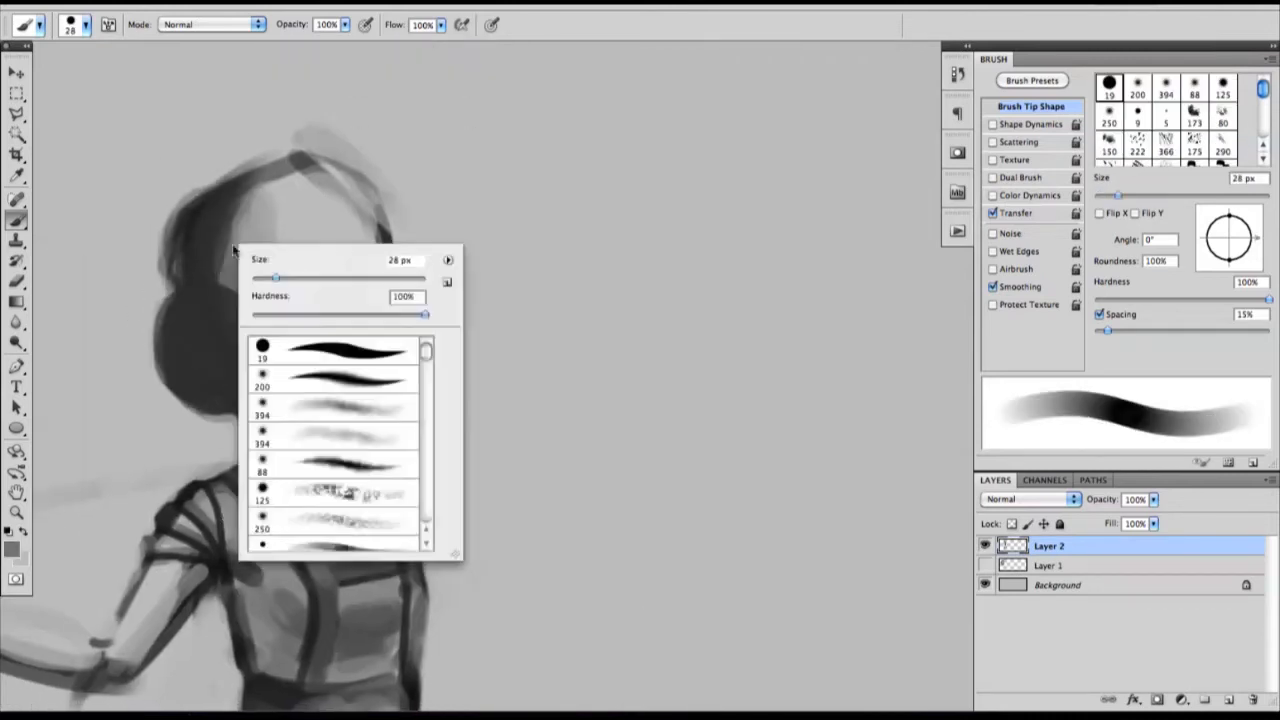
click(16, 71)
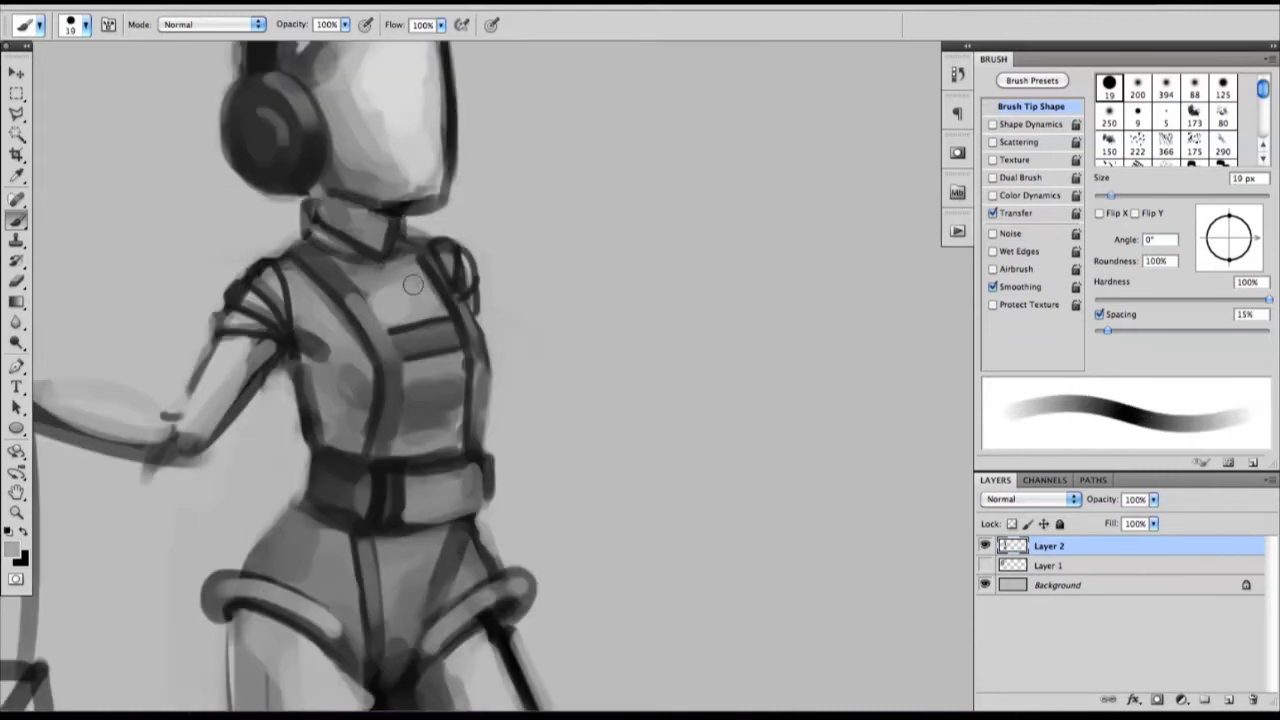
click(88, 24)
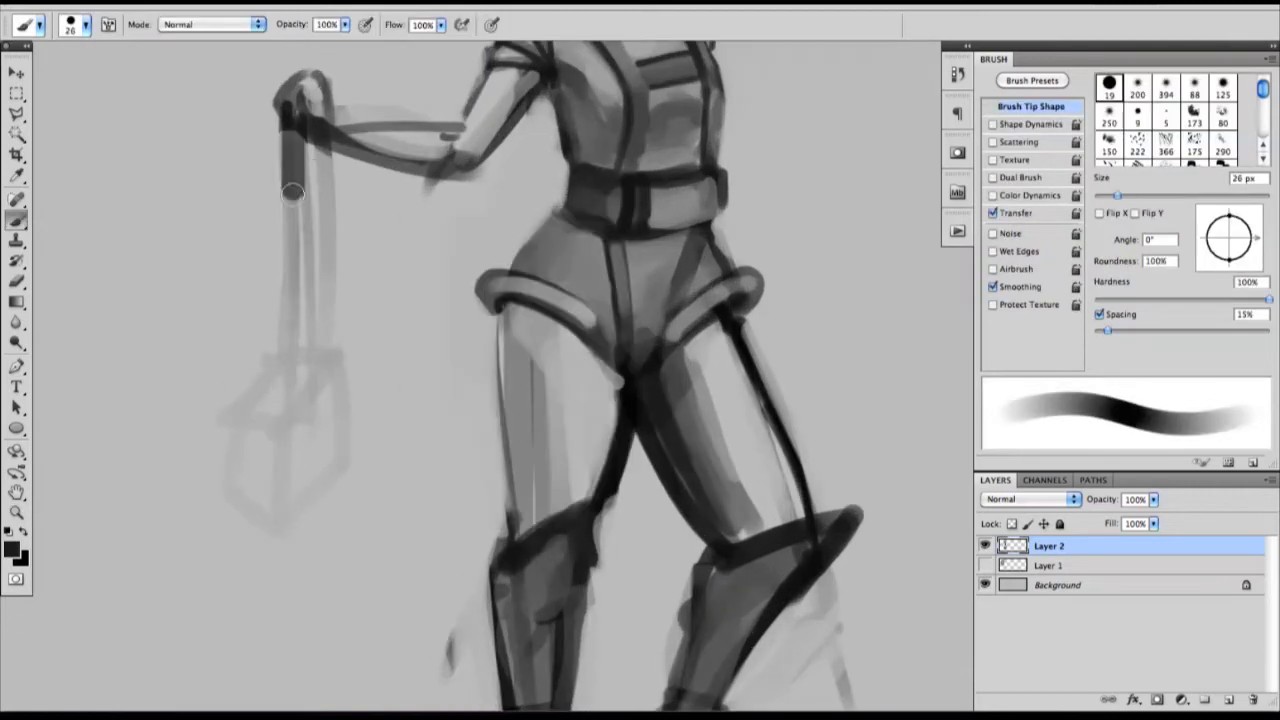
click(91, 24)
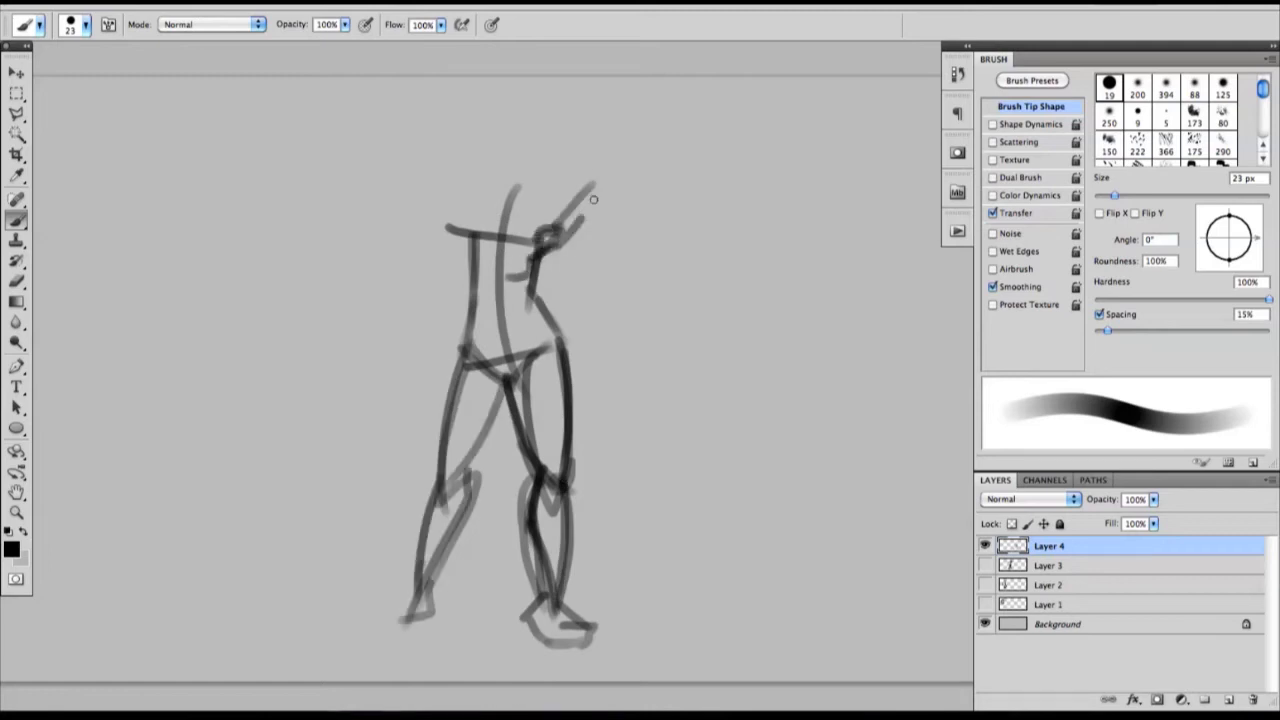
Step: Sketch a loose gesture line for the new standing figure on Layer 4 with a 23 px brush
drag(595, 198, 512, 378)
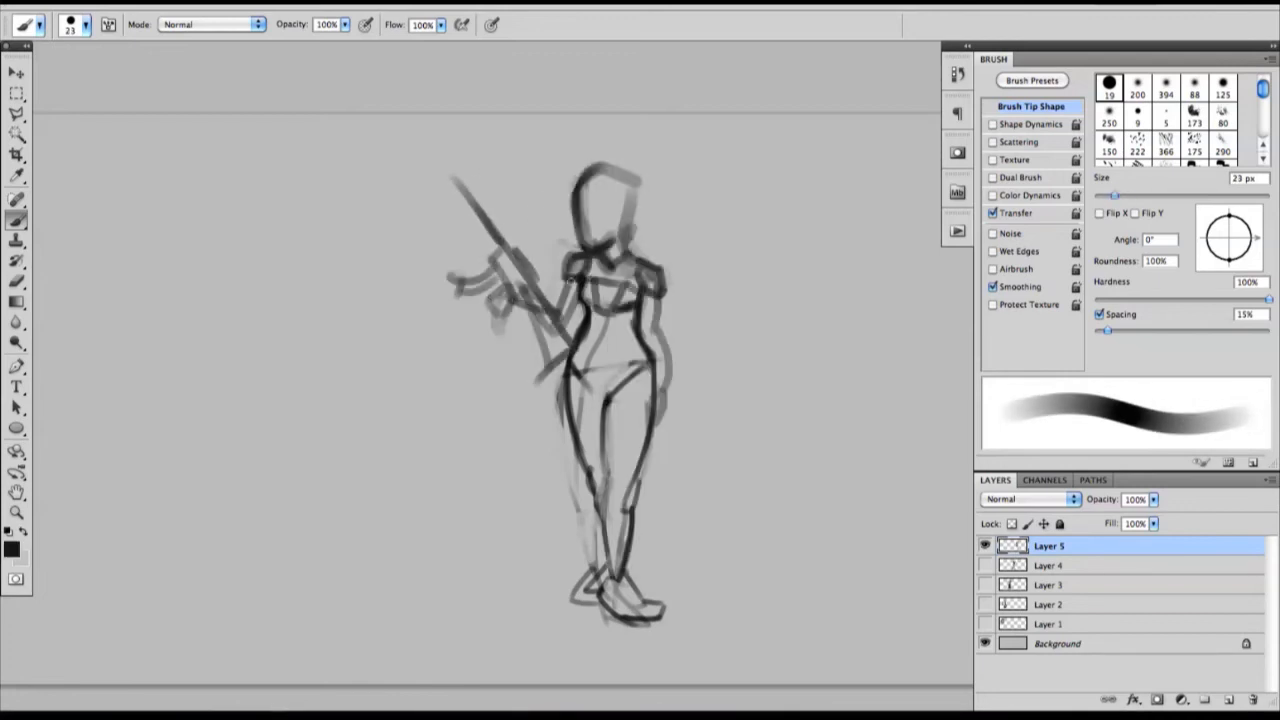
Step: Sketch the Layer 5 figure holding a long rifle, then adjust the brush size and hardness
drag(590, 360, 630, 470)
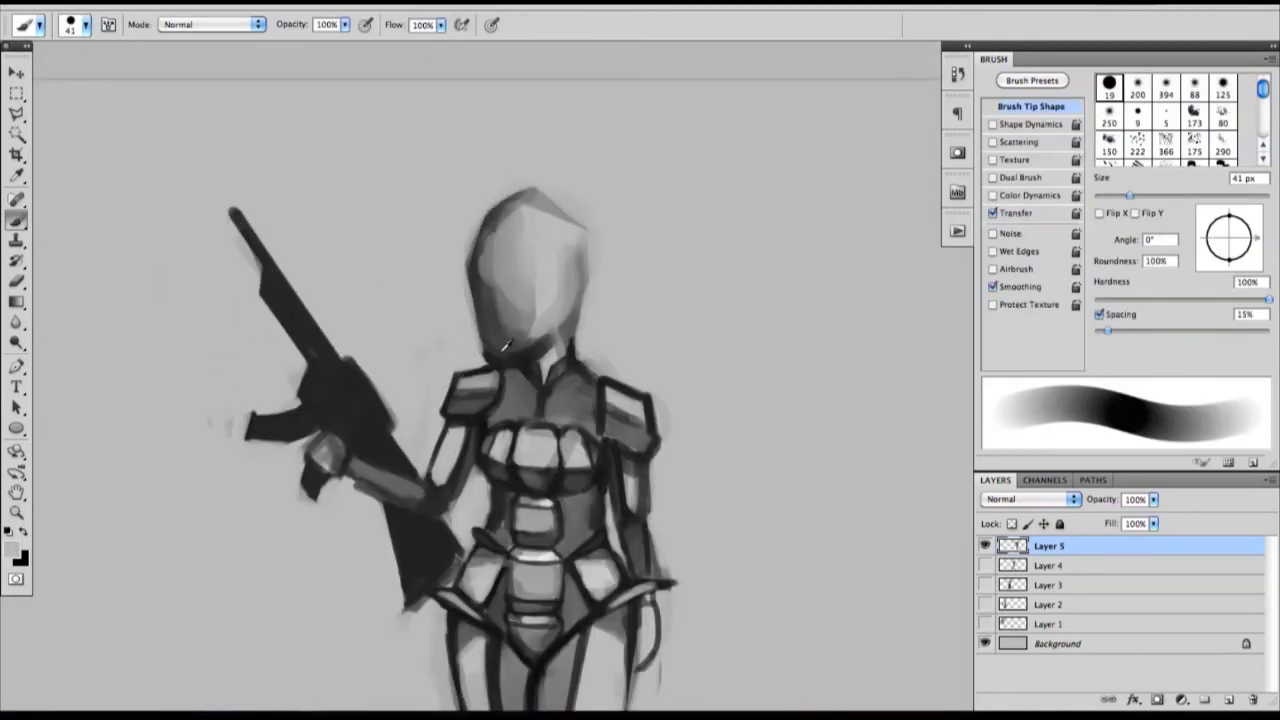
click(98, 24)
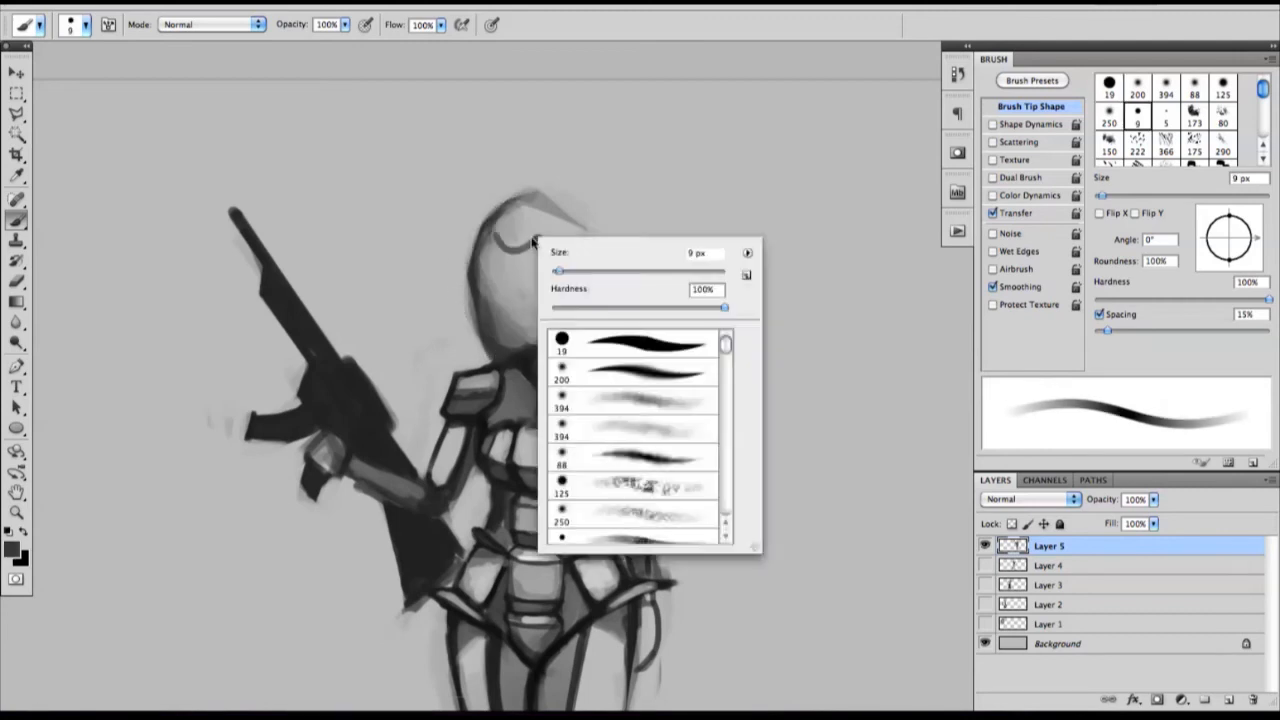